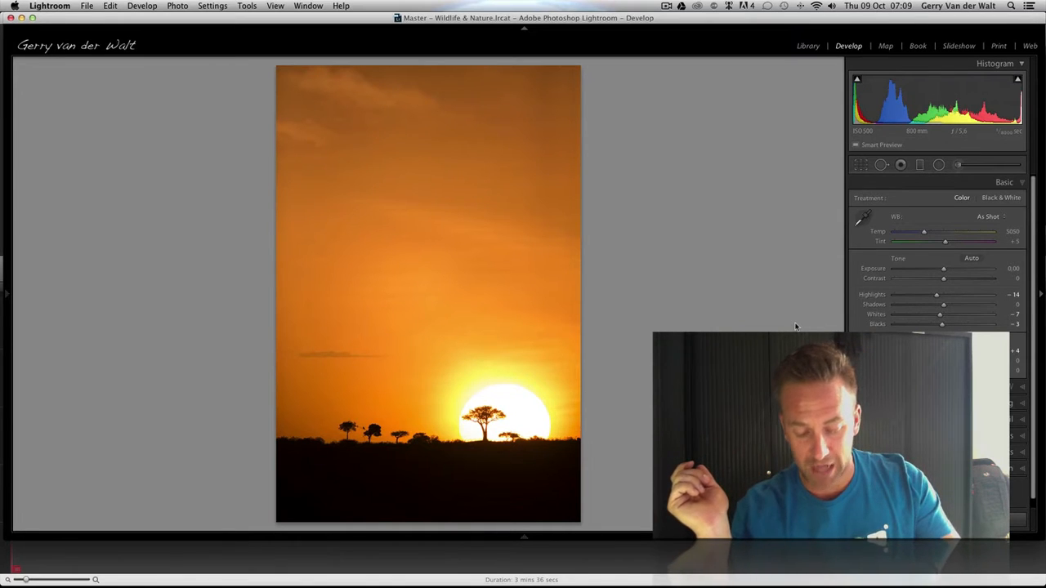
Step: Show the Loupe info overlay with file name, exposure settings and lens details
key("i")
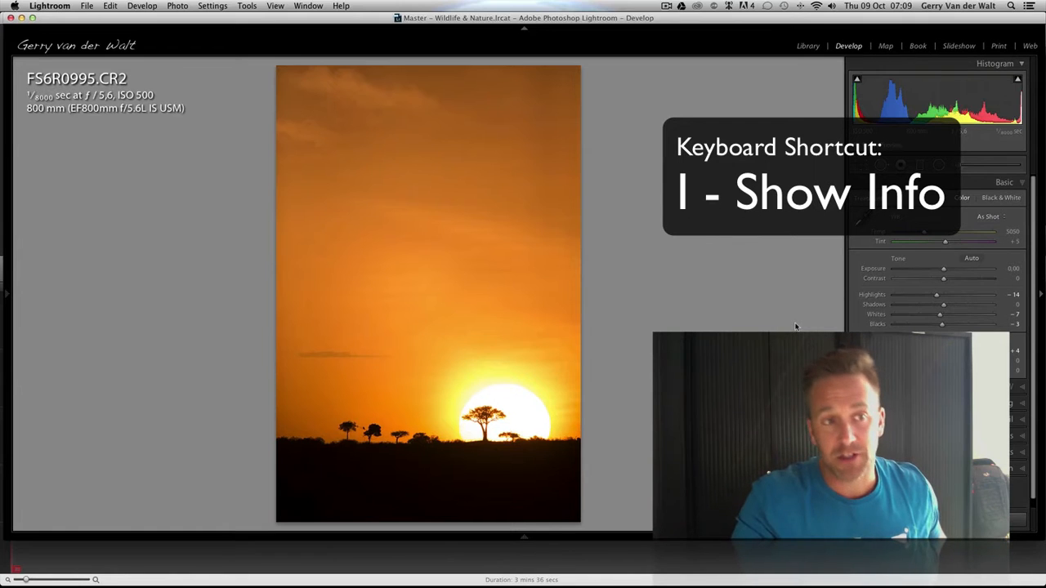
Step: Cycle the info overlay to file name, capture date and 3456 x 5184 dimensions
key("i")
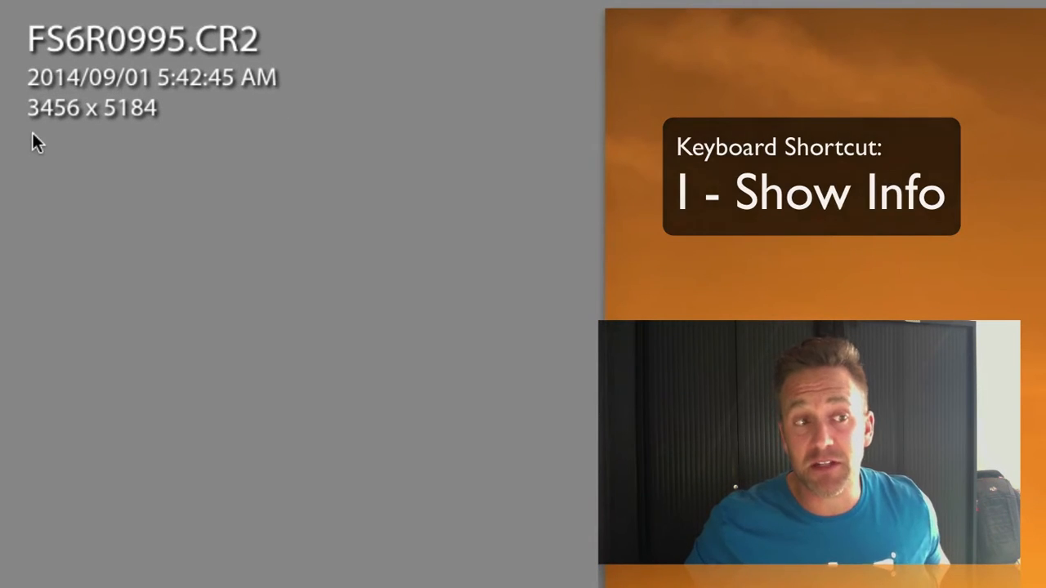
key("i")
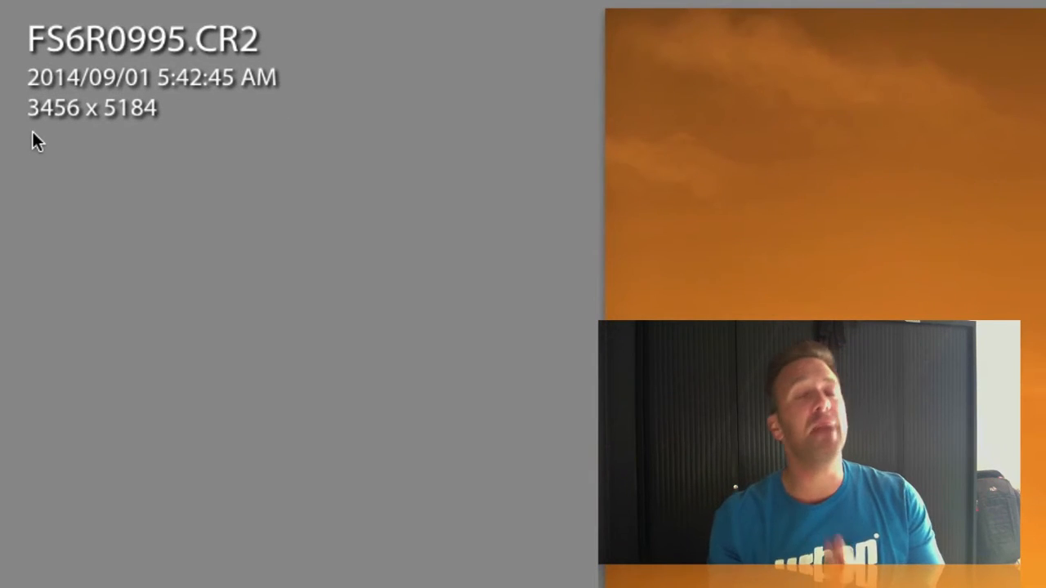